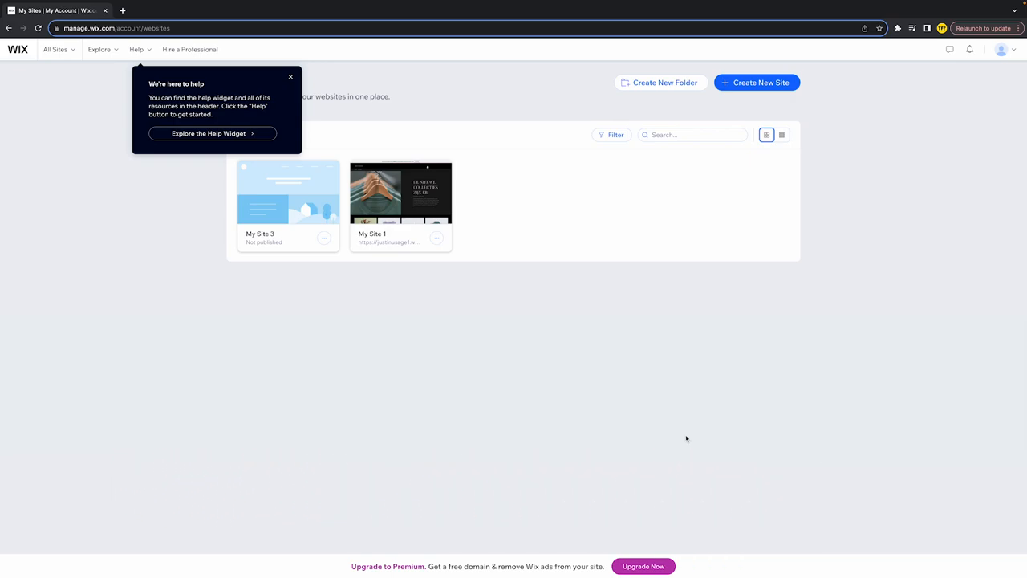
Step: Dismiss the 'We're here to help' widget tip on the Sites dashboard
click(289, 77)
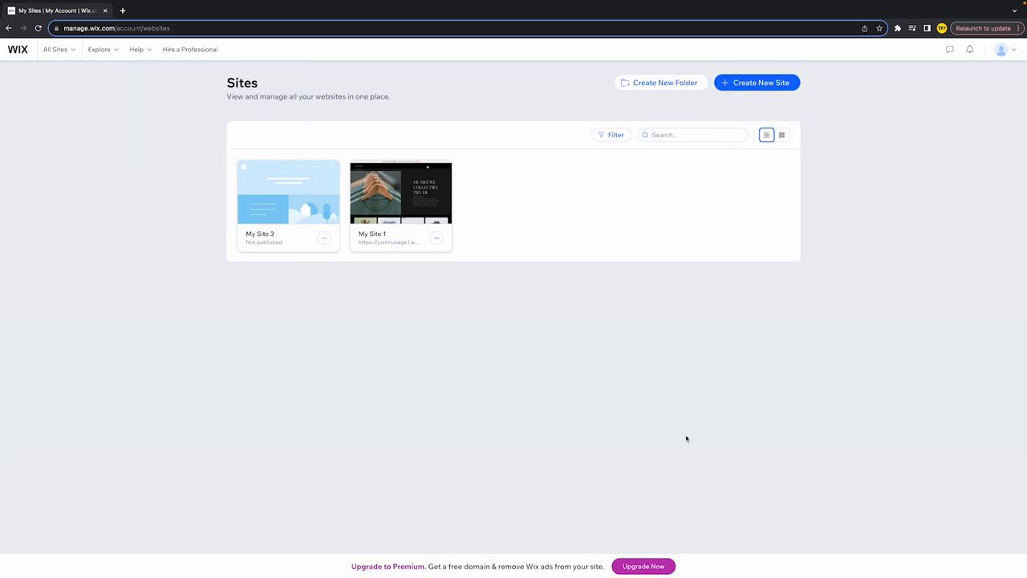
mouse_move(781, 350)
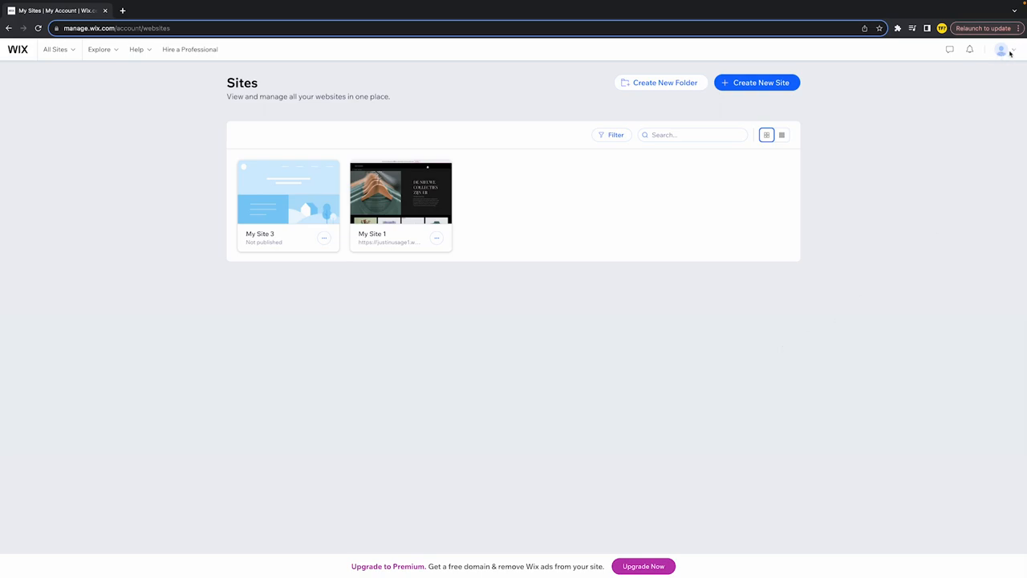
Step: Switch the dashboard language to Nederlands from the profile menu's language list
click(1002, 48)
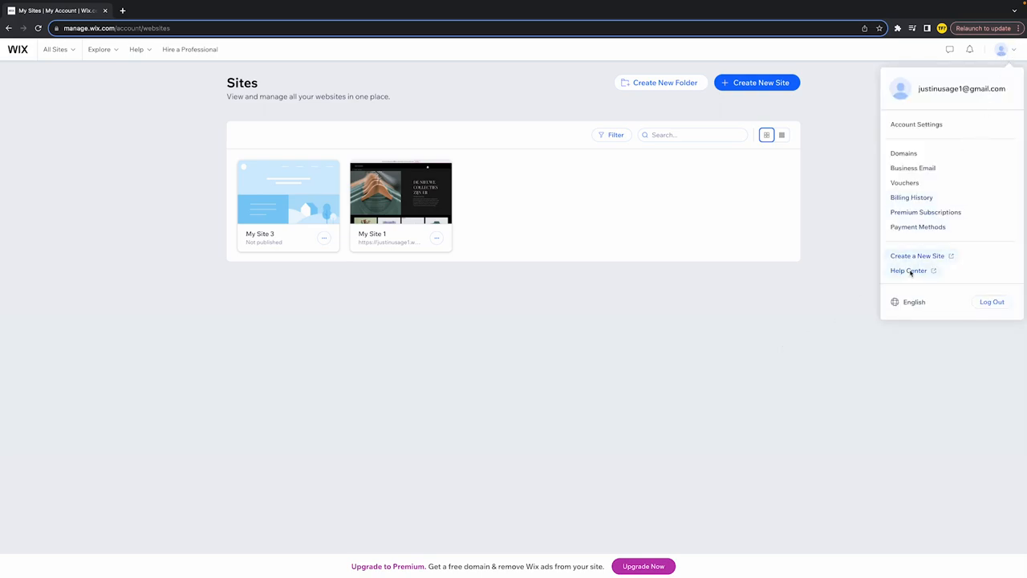
click(914, 302)
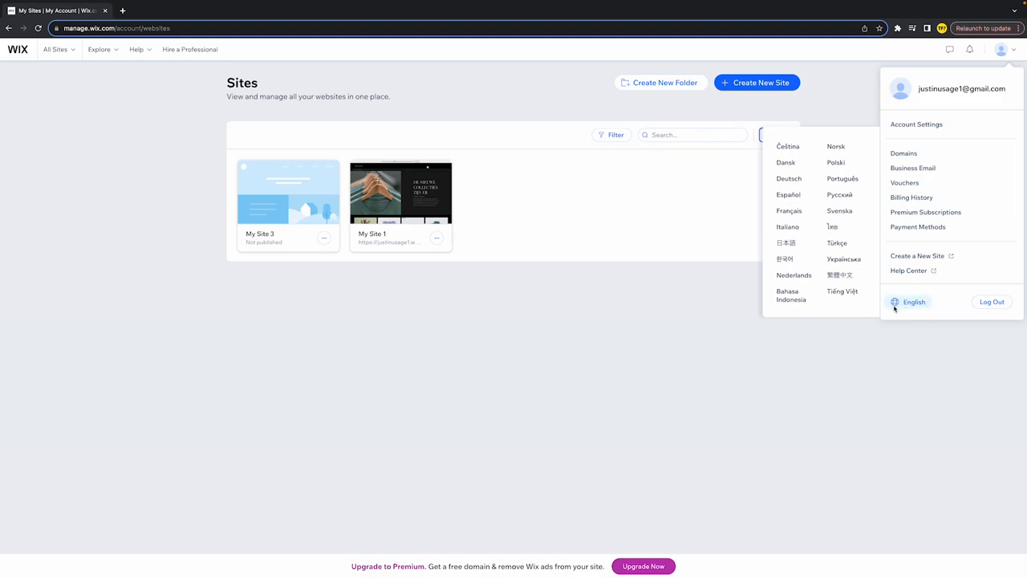
mouse_move(899, 308)
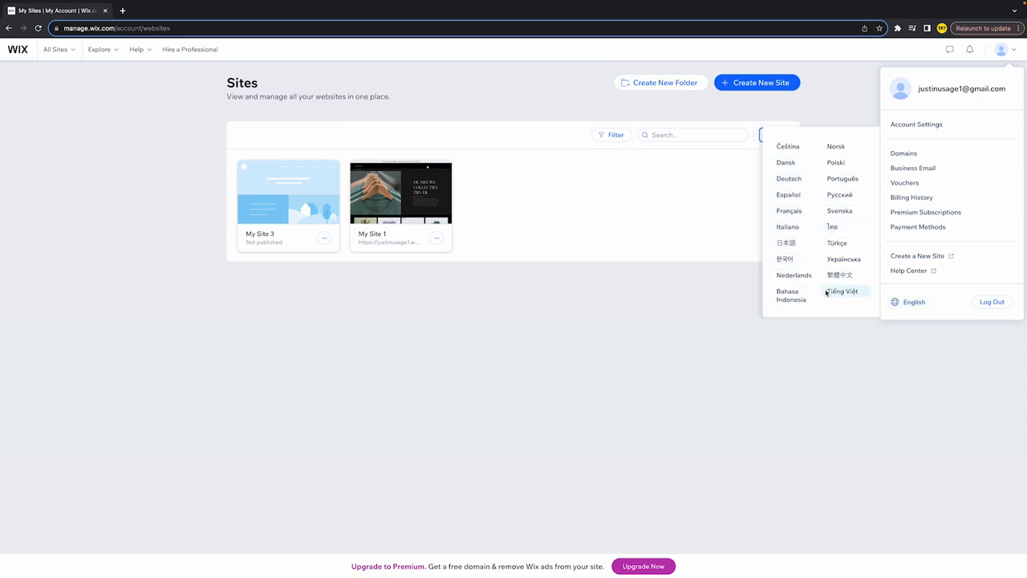
mouse_move(840, 275)
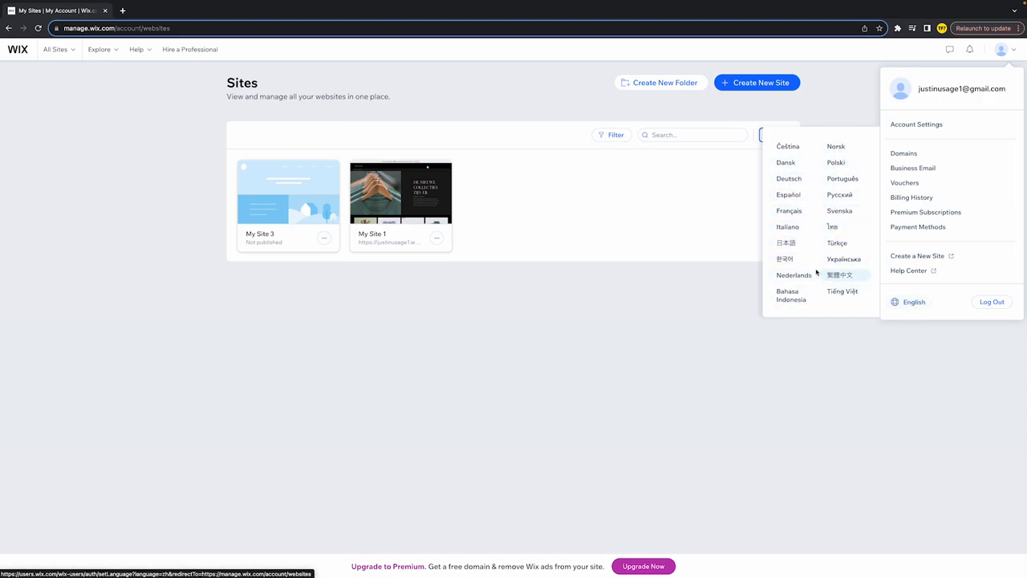
click(793, 274)
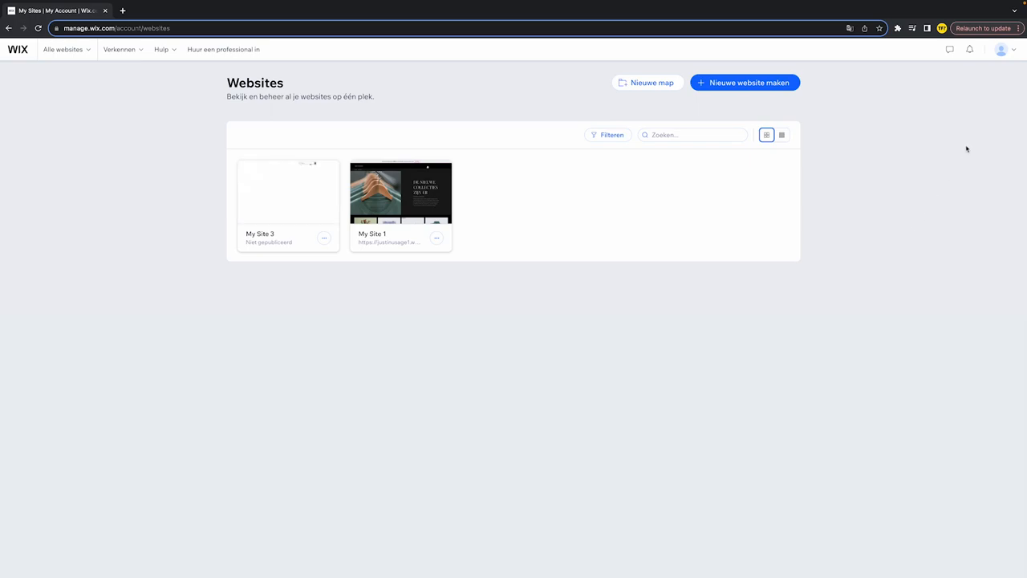
mouse_move(950, 48)
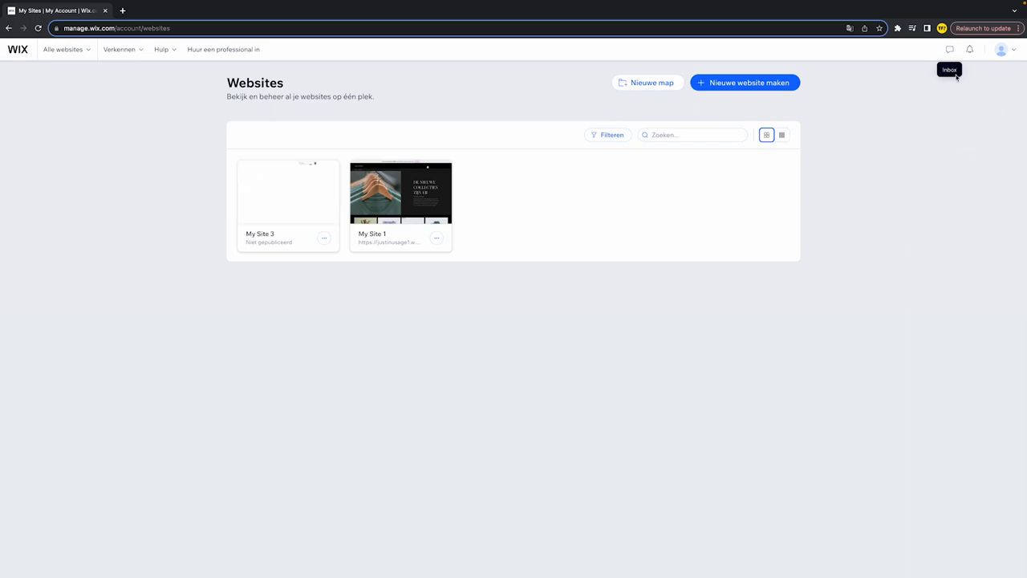
Step: Switch the dashboard language back to English from the profile menu's language list
click(1002, 48)
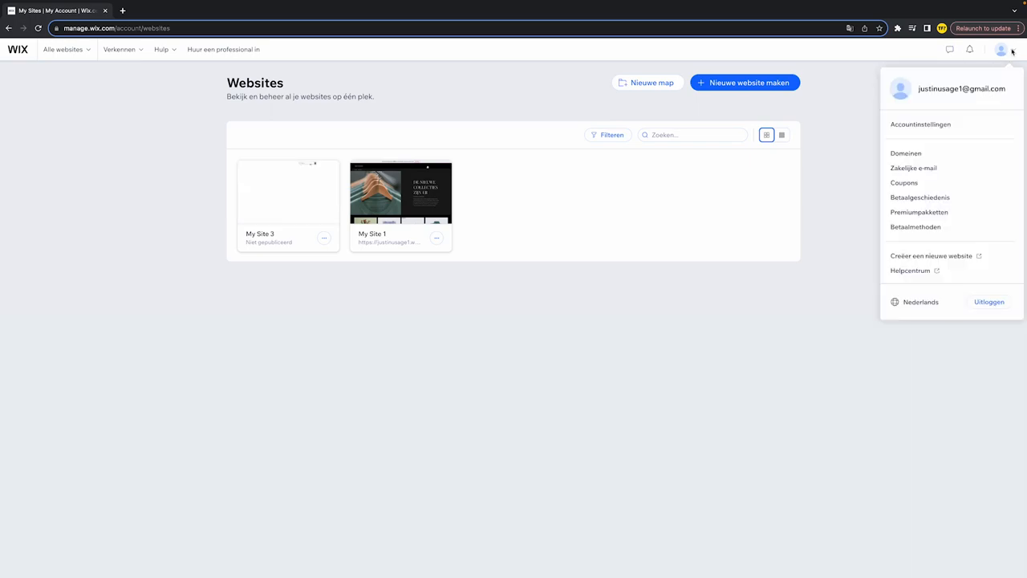
click(922, 302)
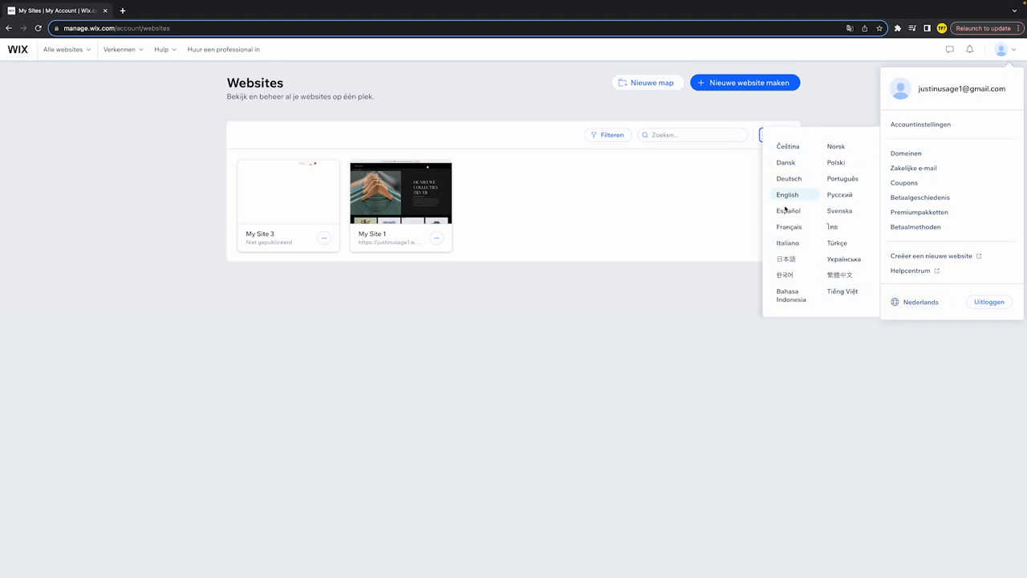
click(787, 195)
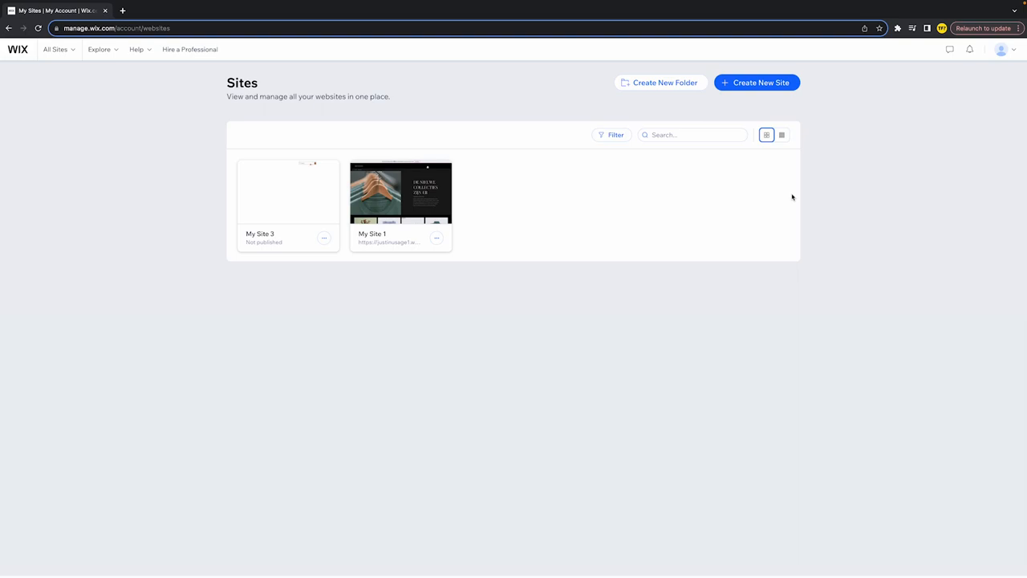